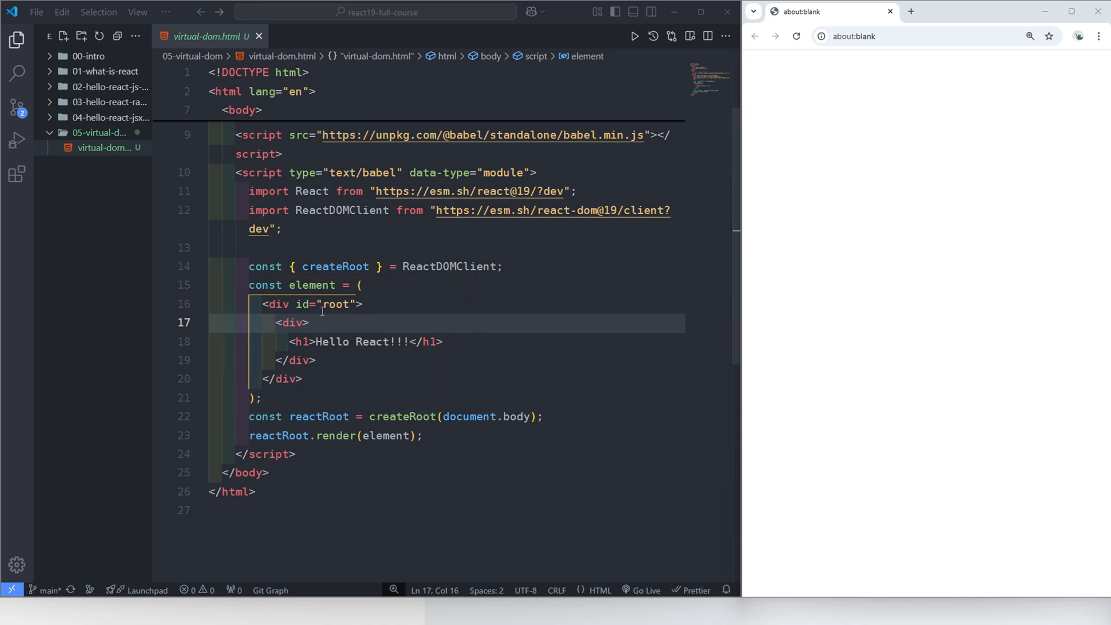
Rename the element constant to vdom, render it with reactRoot.render(vdom) and add console.log(vdom)
type("v")
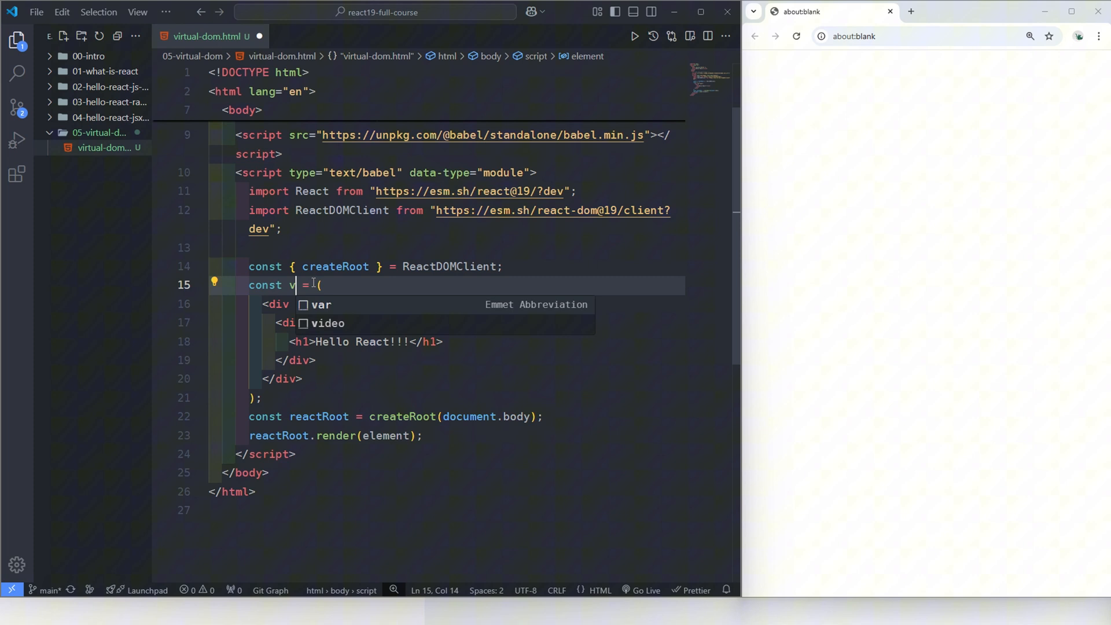
type("dom")
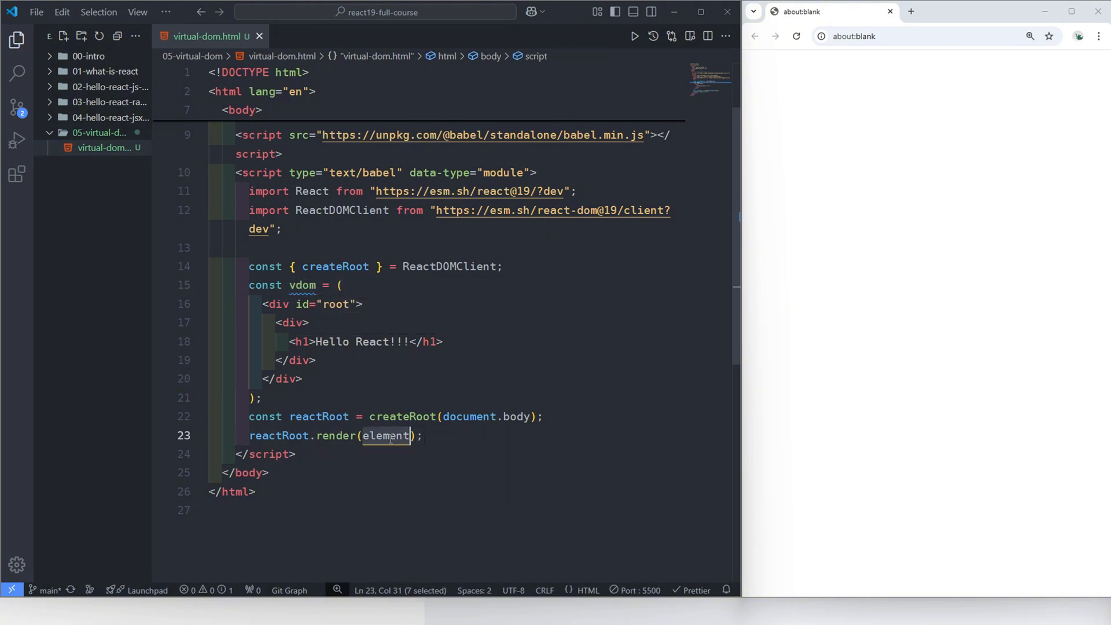
type("vdom")
type("console.log(v")
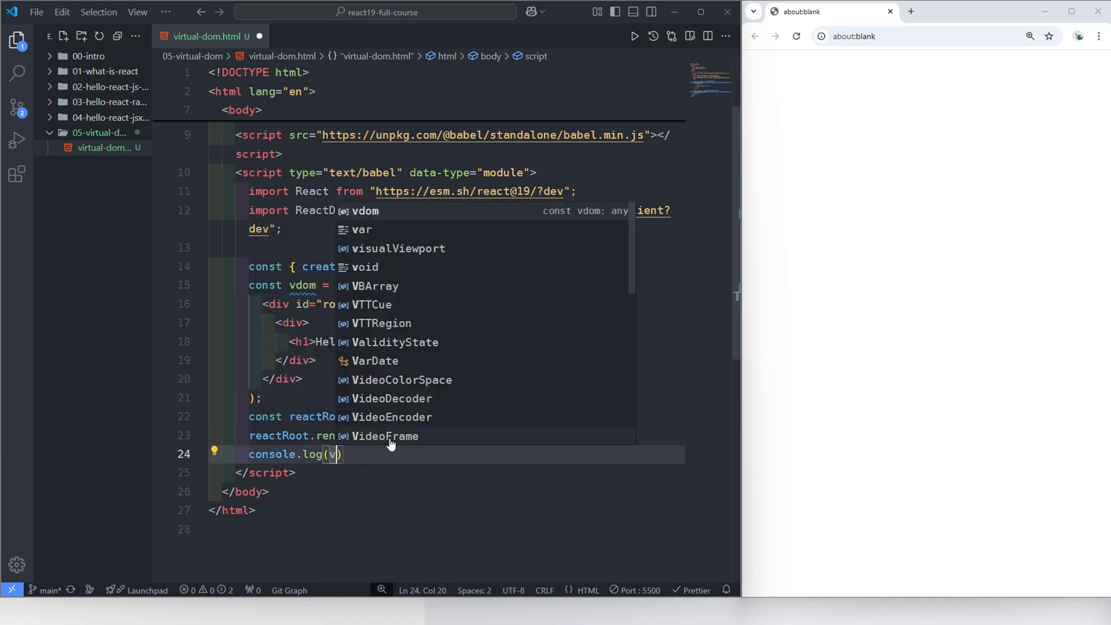
type("dom")
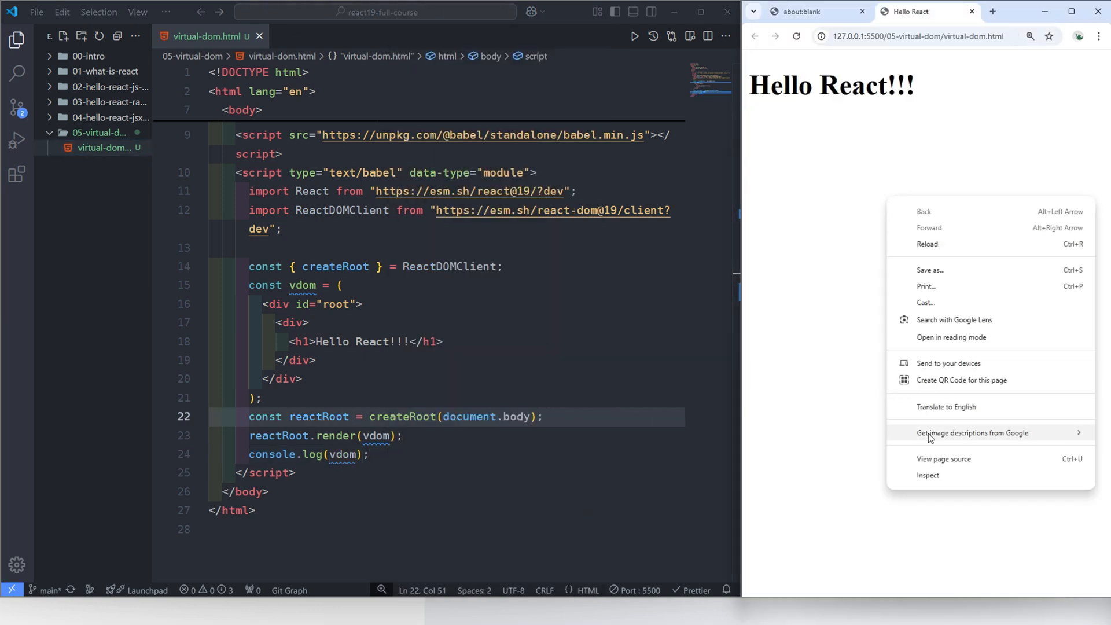
Inspect the page, show the Console and expand the logged vdom object to see type "div" and props
left_click(928, 474)
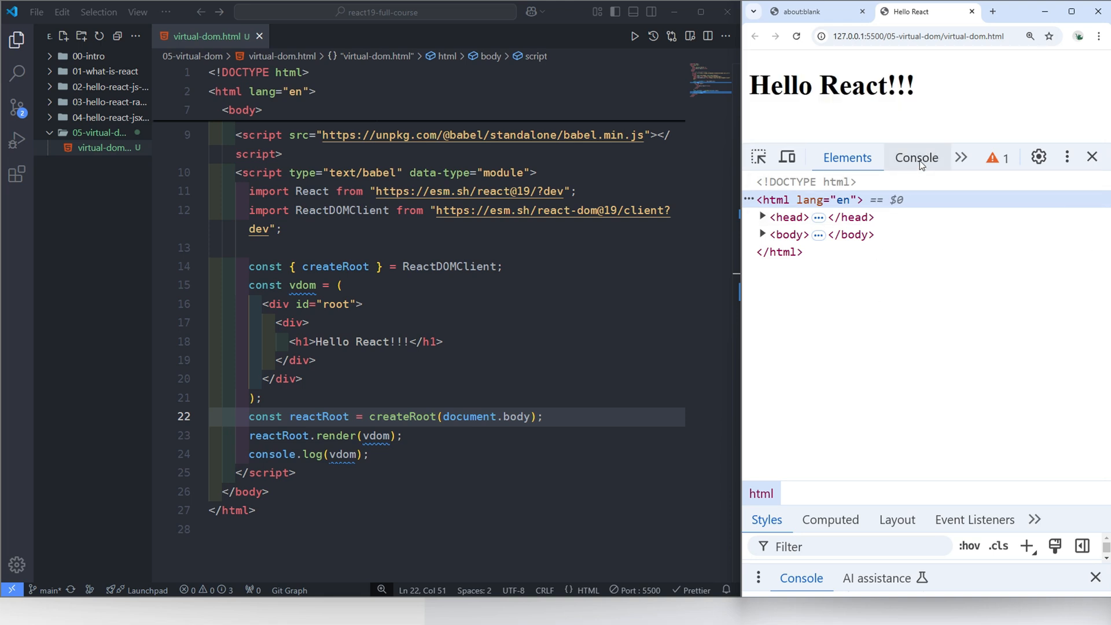
left_click(916, 157)
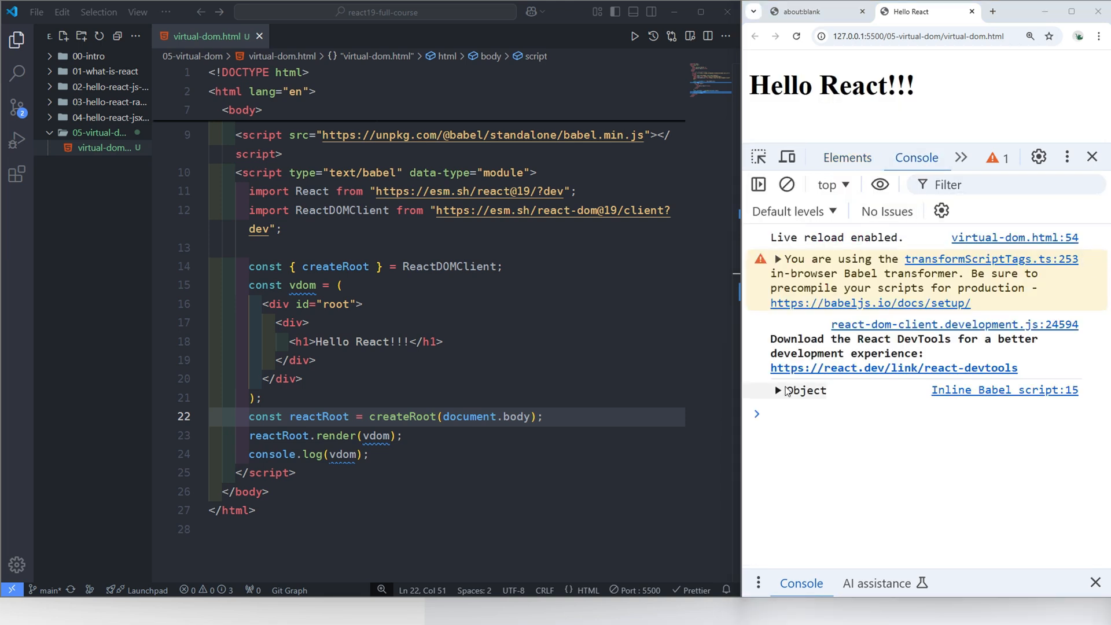
left_click(777, 390)
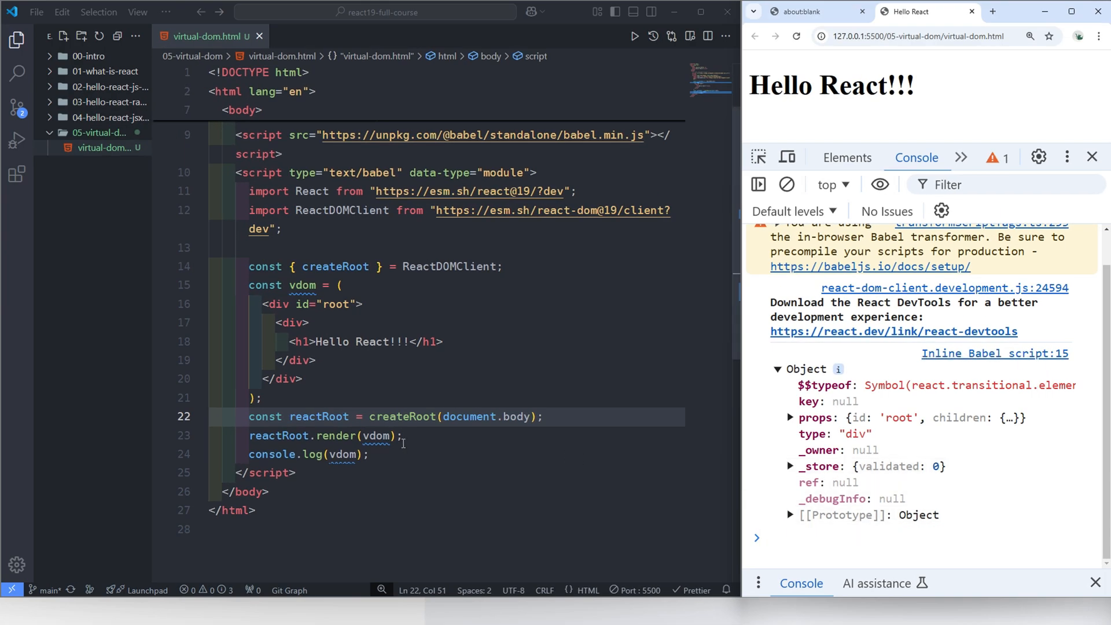
Add console.log(typeof vdom) and console.log(vdom instanceof Object), printing "object" and true
type("cl")
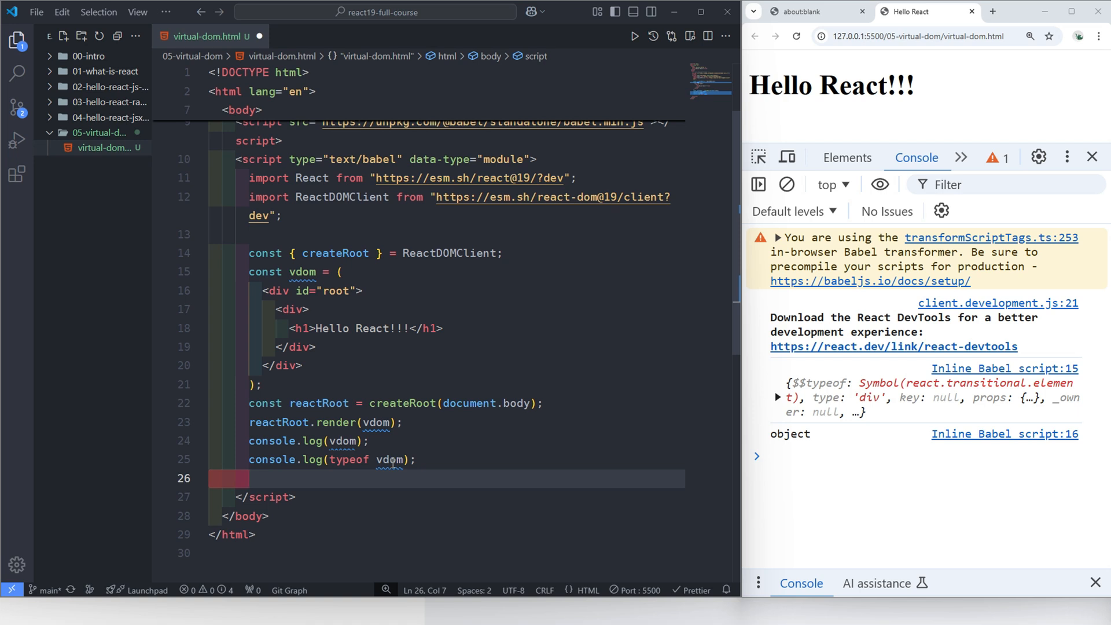
type("clg")
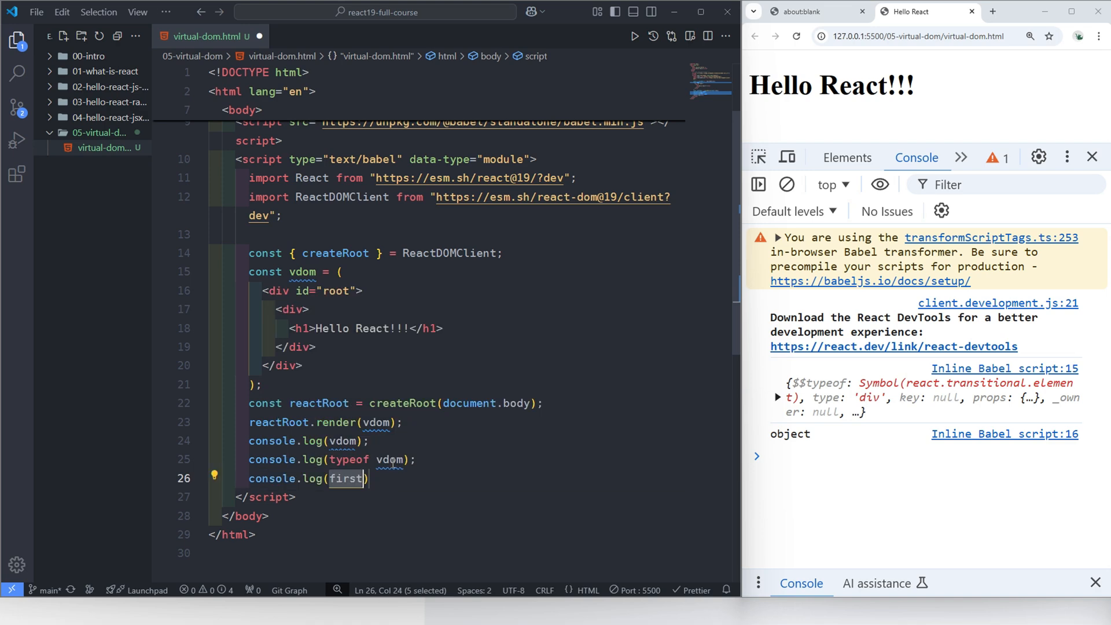
type("vdom inst")
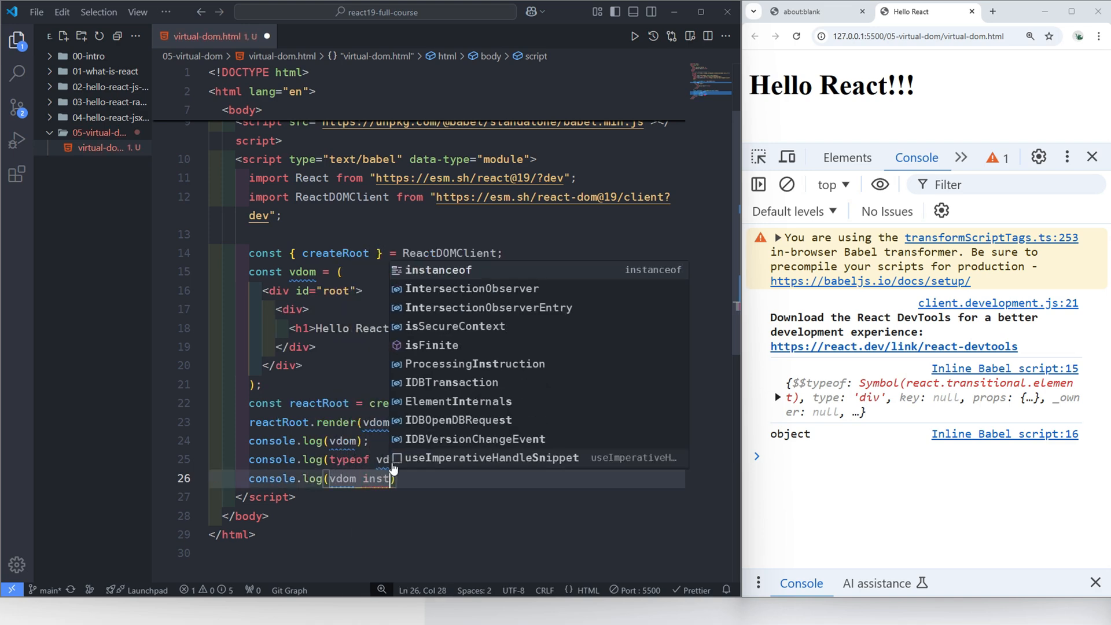
key("Tab")
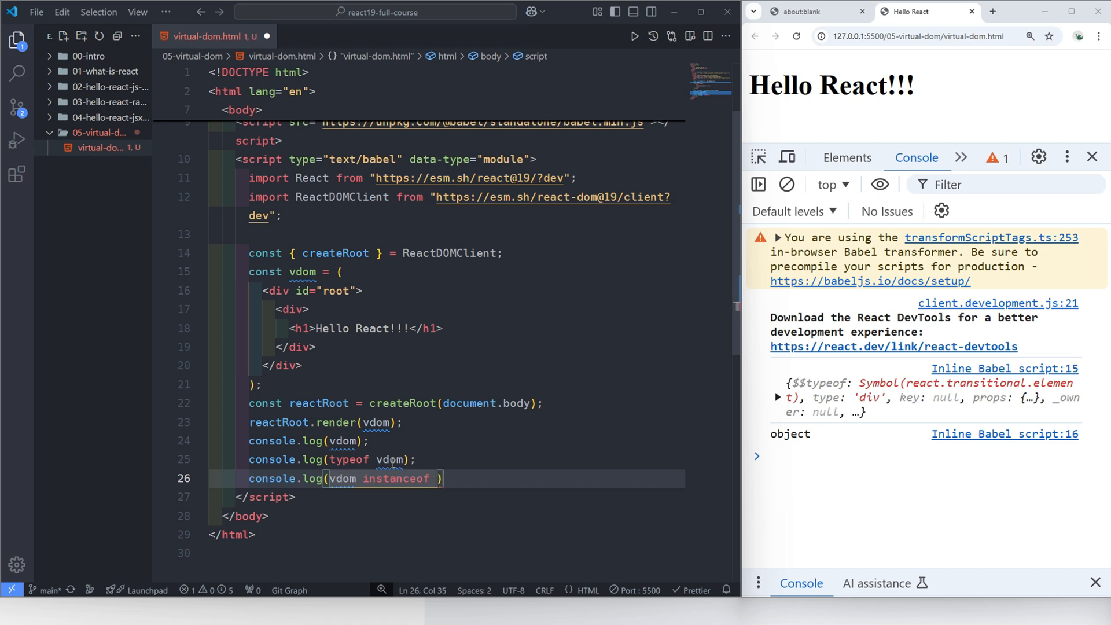
type("Object")
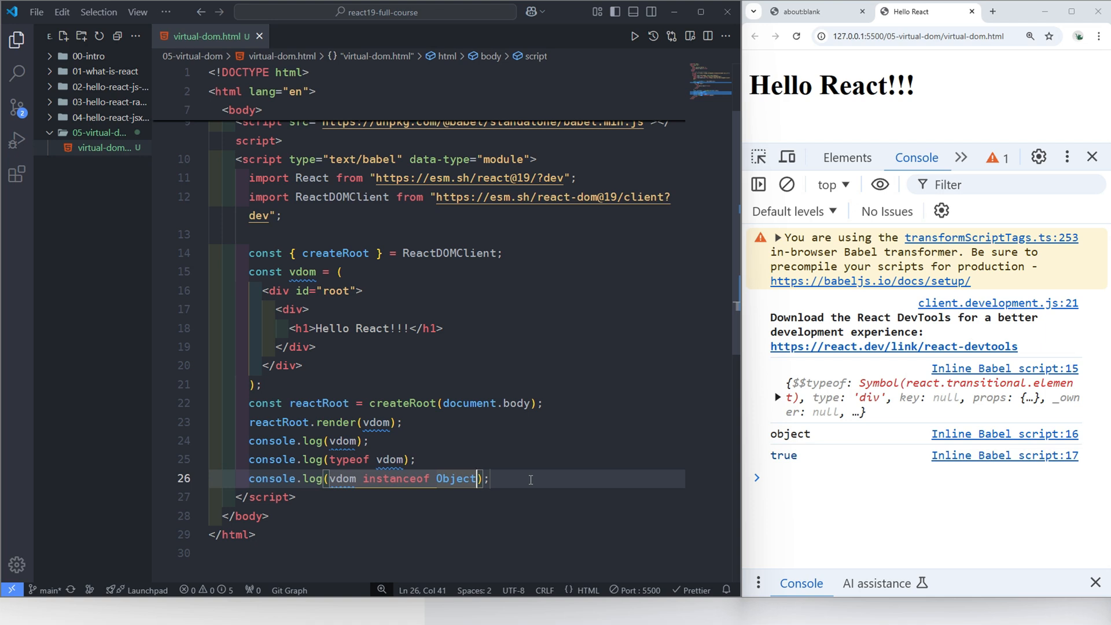
key("Enter")
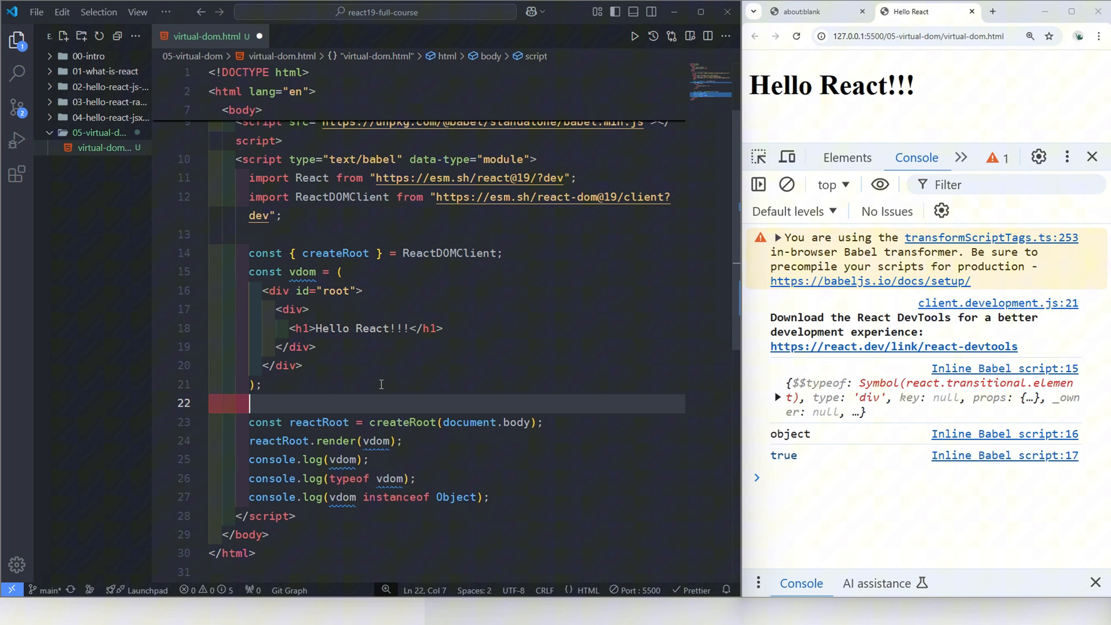
Add const rdom = document.createElement('div') and console.log(rdom), printing <div></div>, then begin a debugger line
type("const")
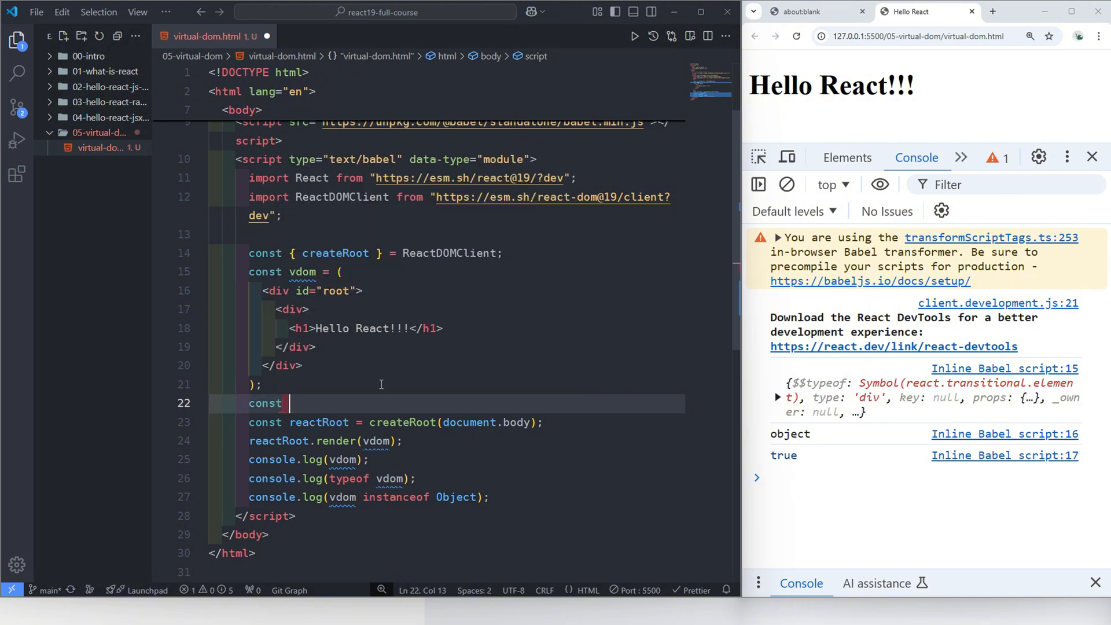
type("rdom")
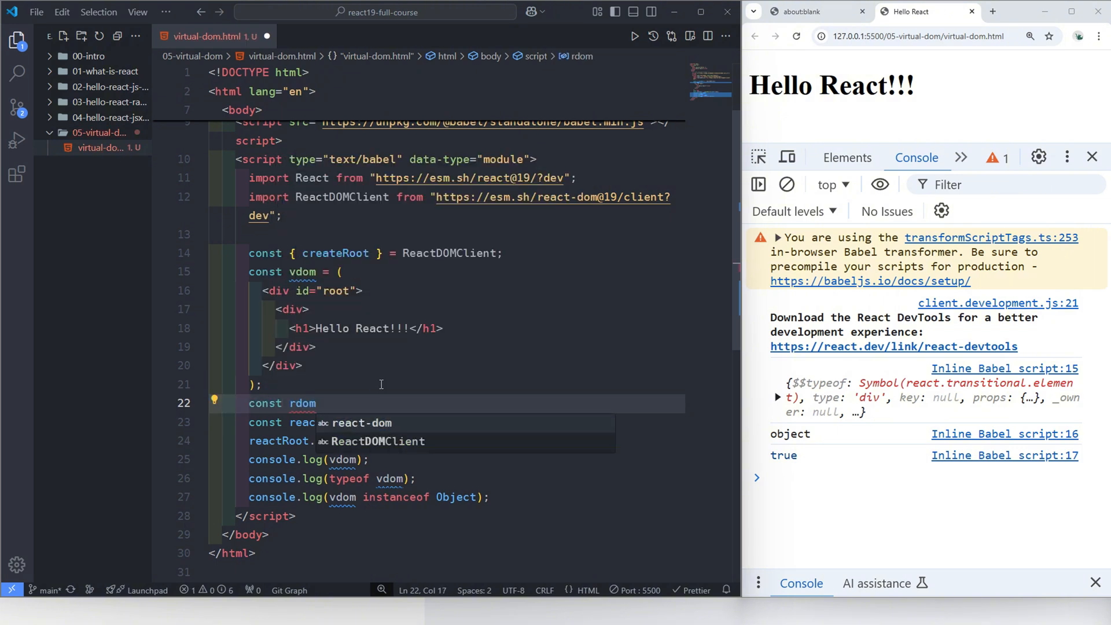
type("= docume")
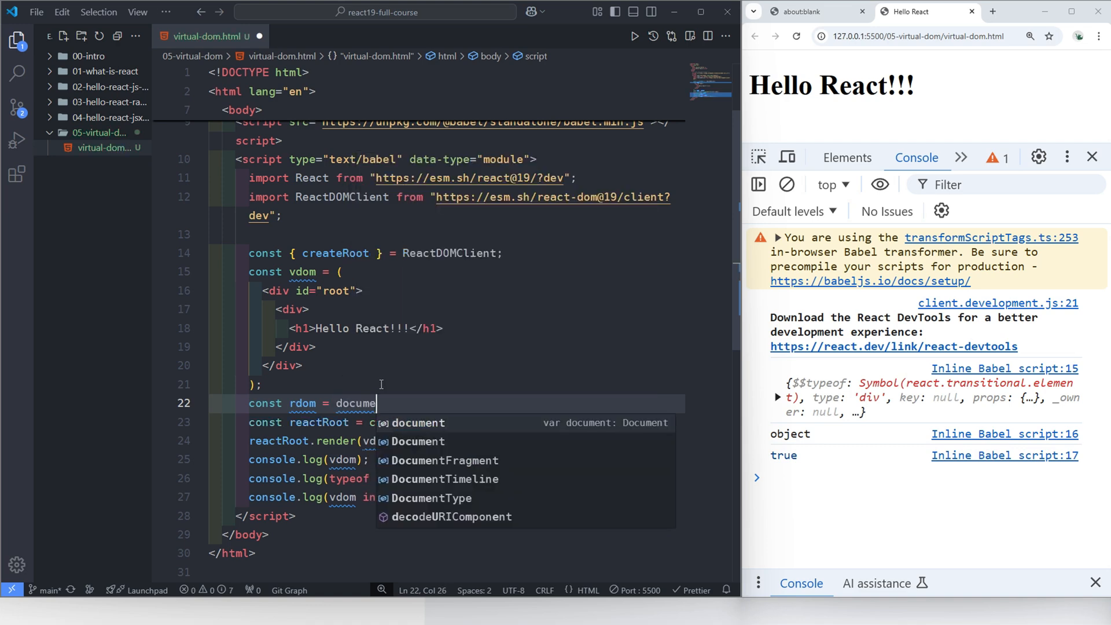
type(".createElement")
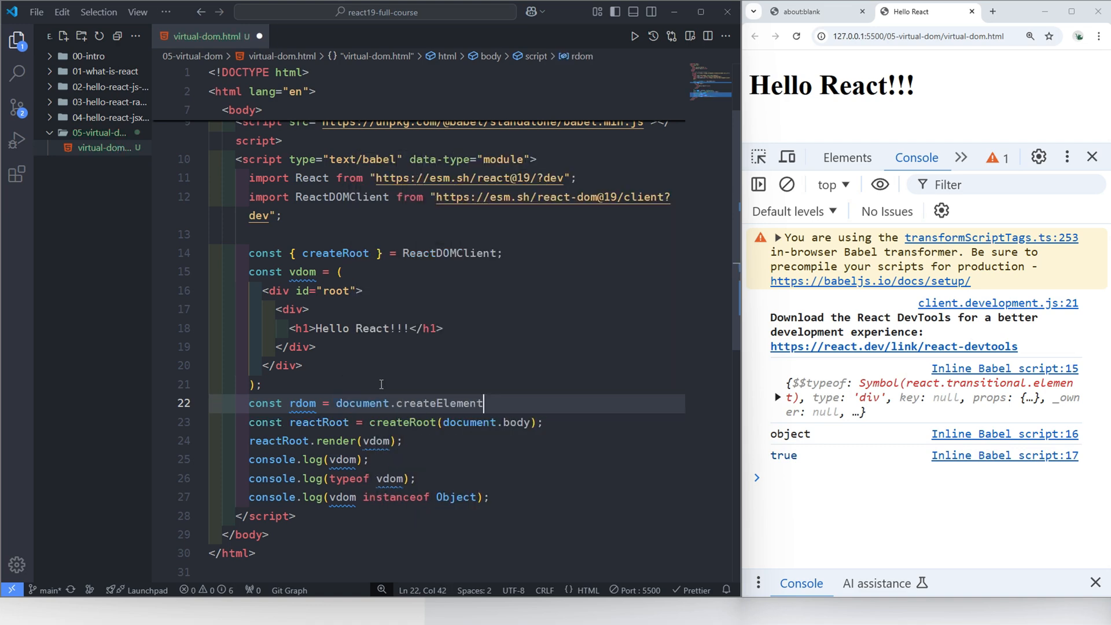
type("('div'")
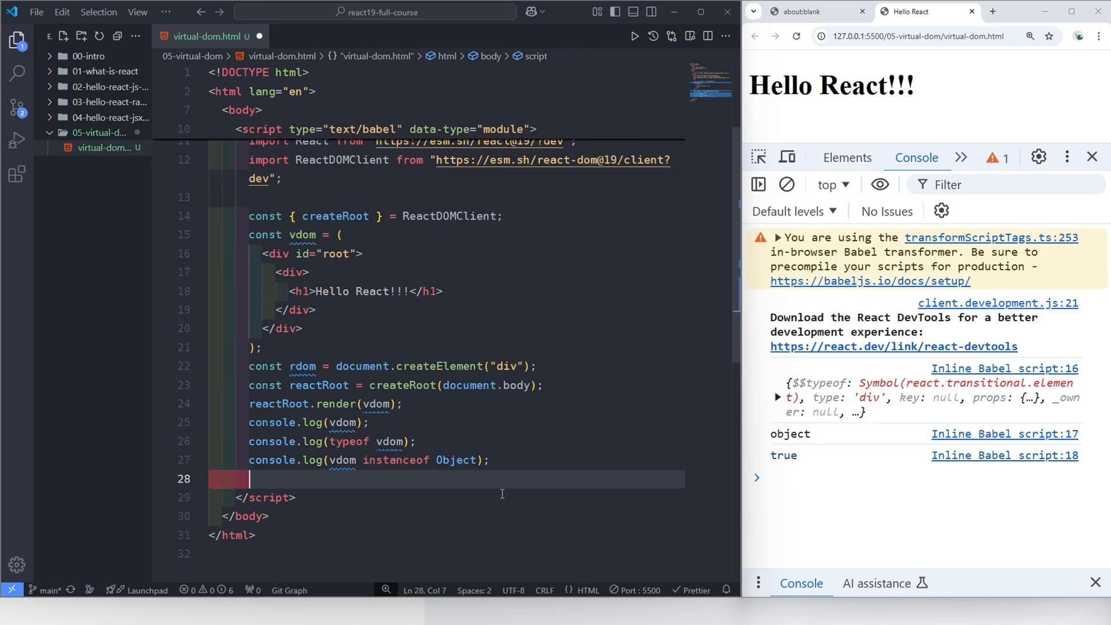
type("rdom")
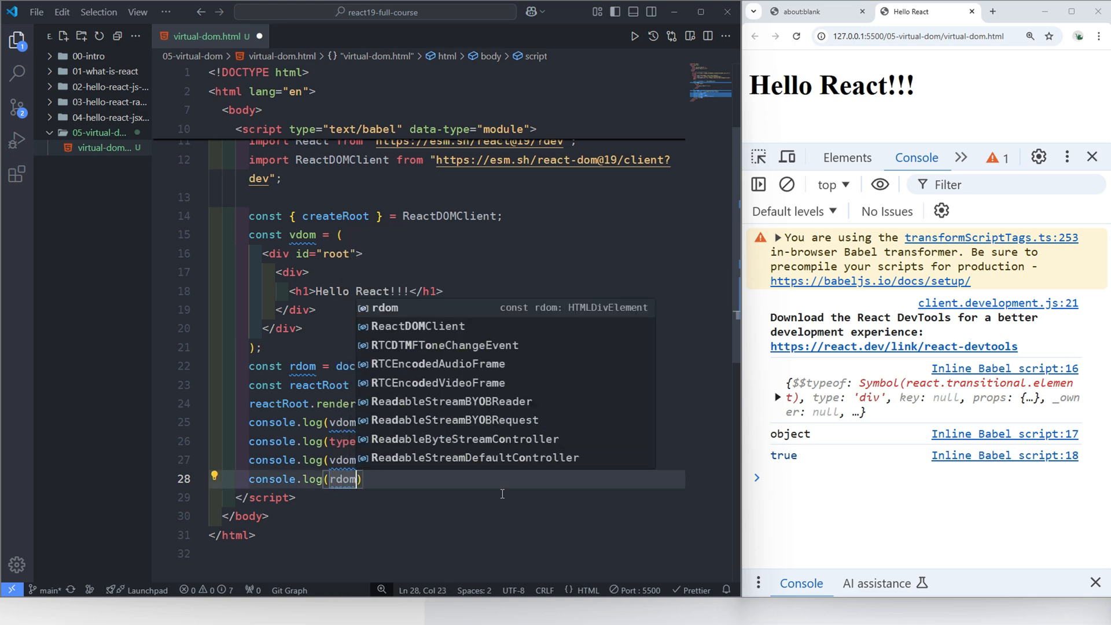
type(";")
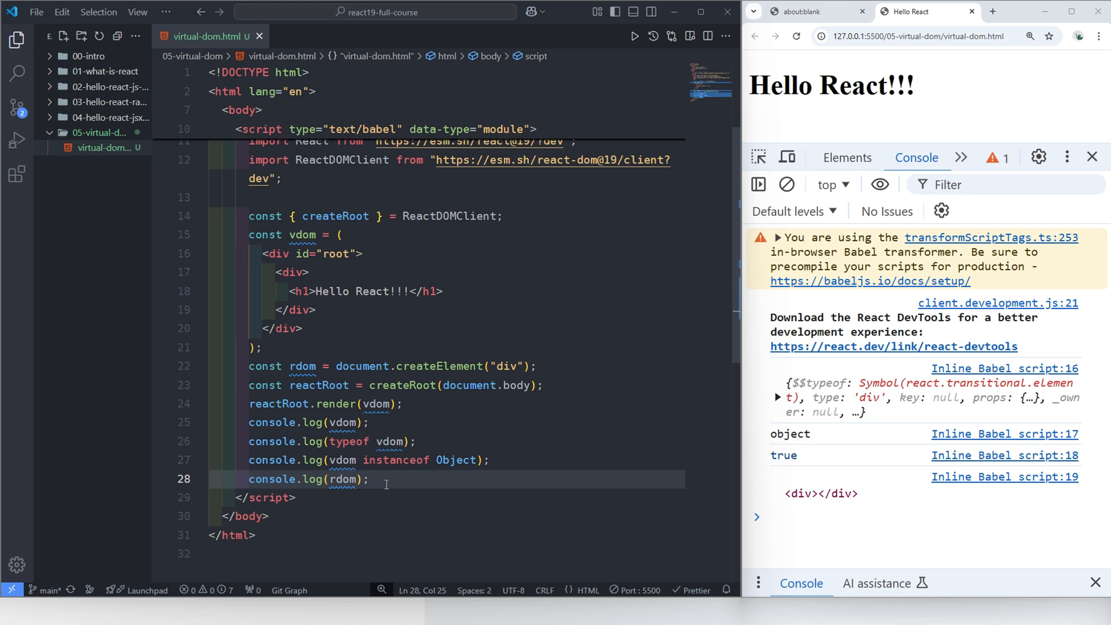
type("debugger")
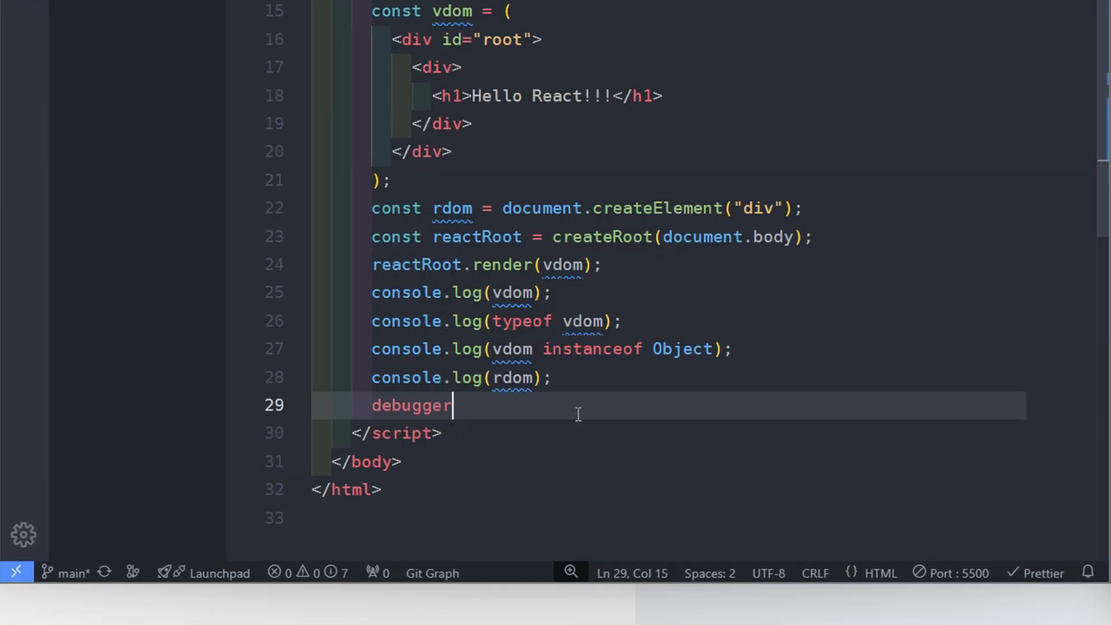
Finish the debugger; statement so Chrome pauses on it, with the browser window maximized
type(";")
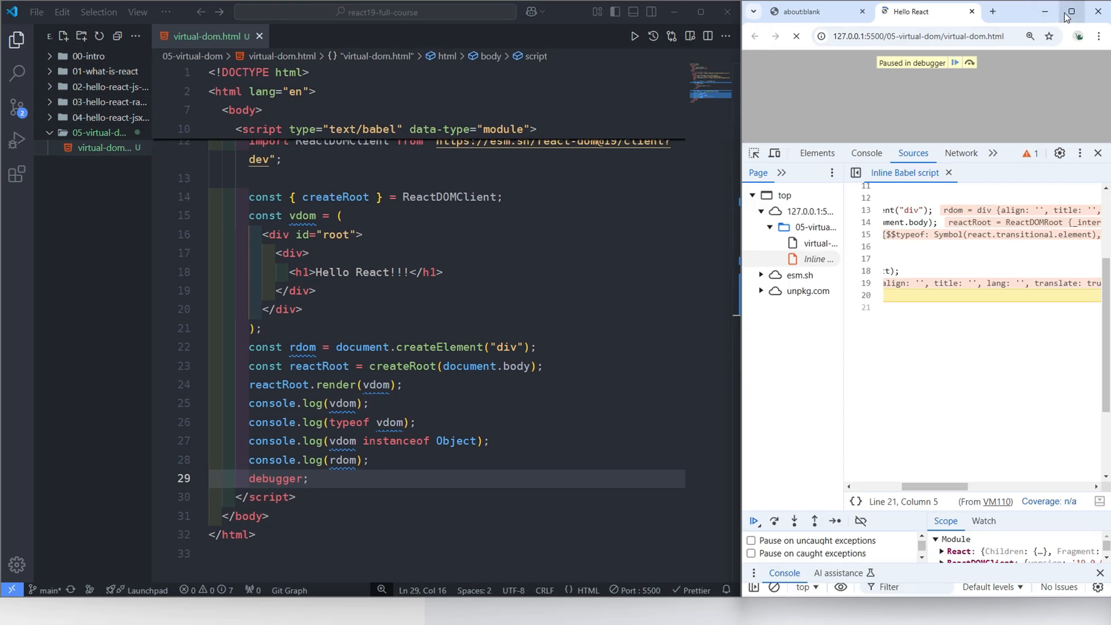
left_click(1071, 12)
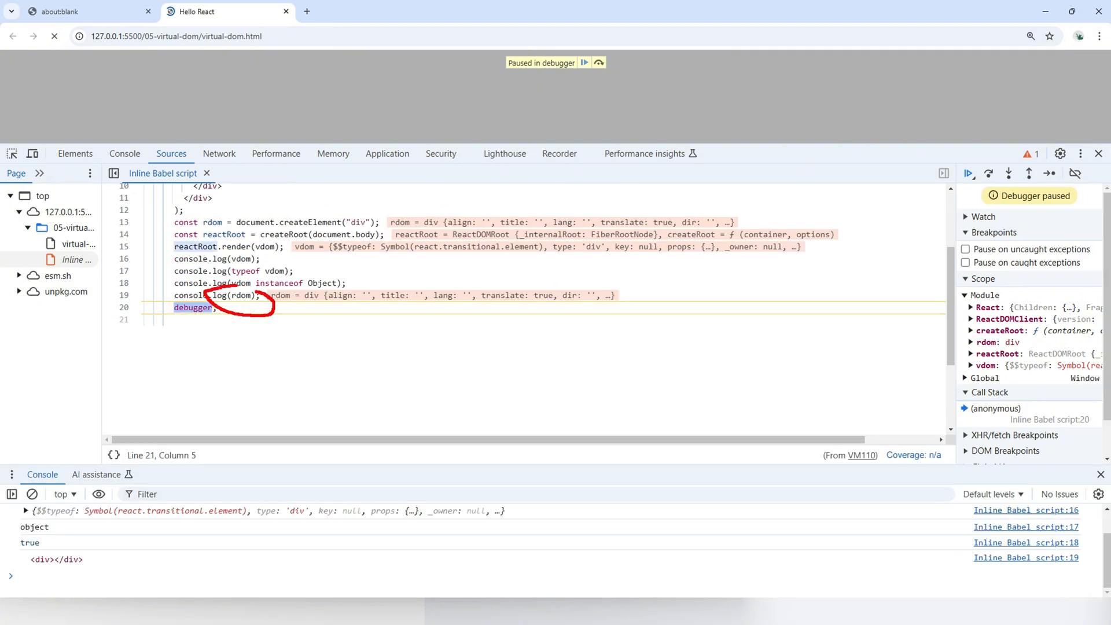
mouse_move(240, 295)
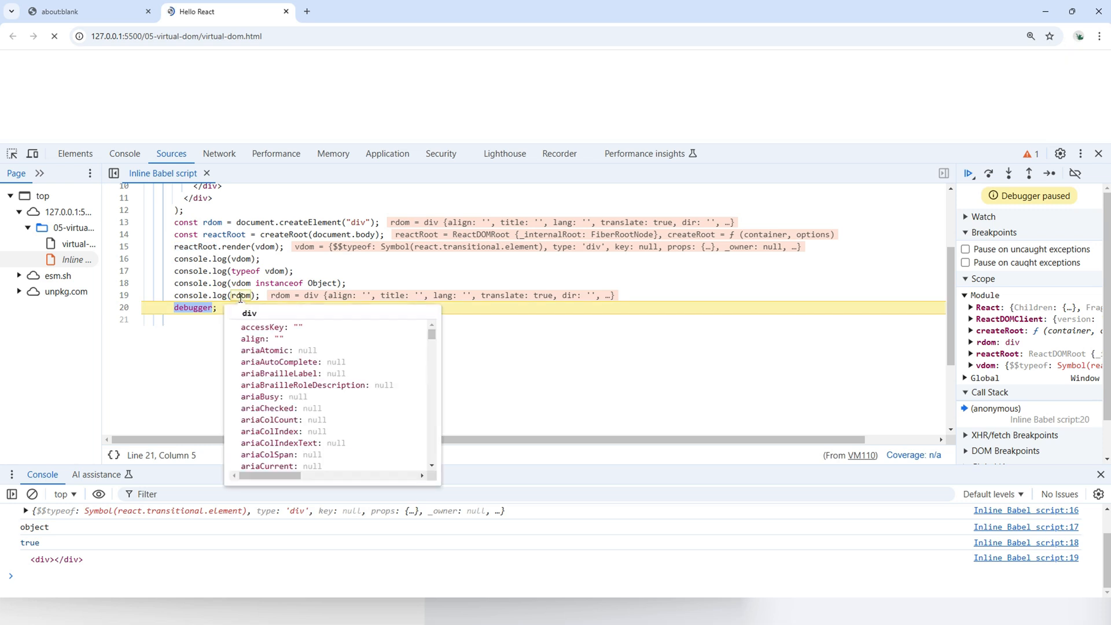
scroll("down", 3)
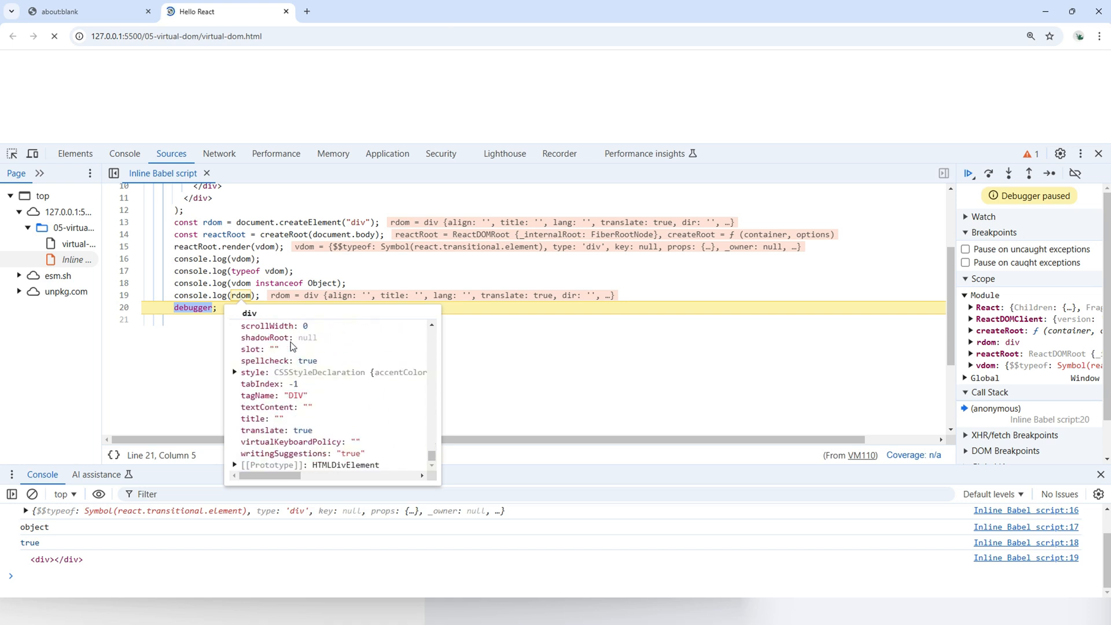
left_click(211, 321)
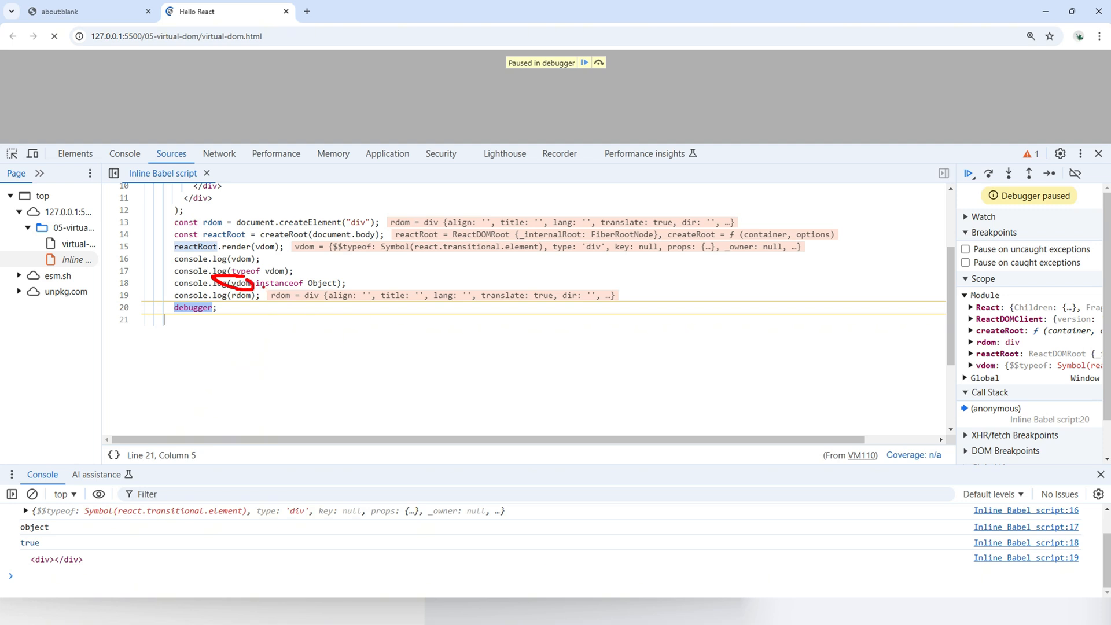
mouse_move(239, 283)
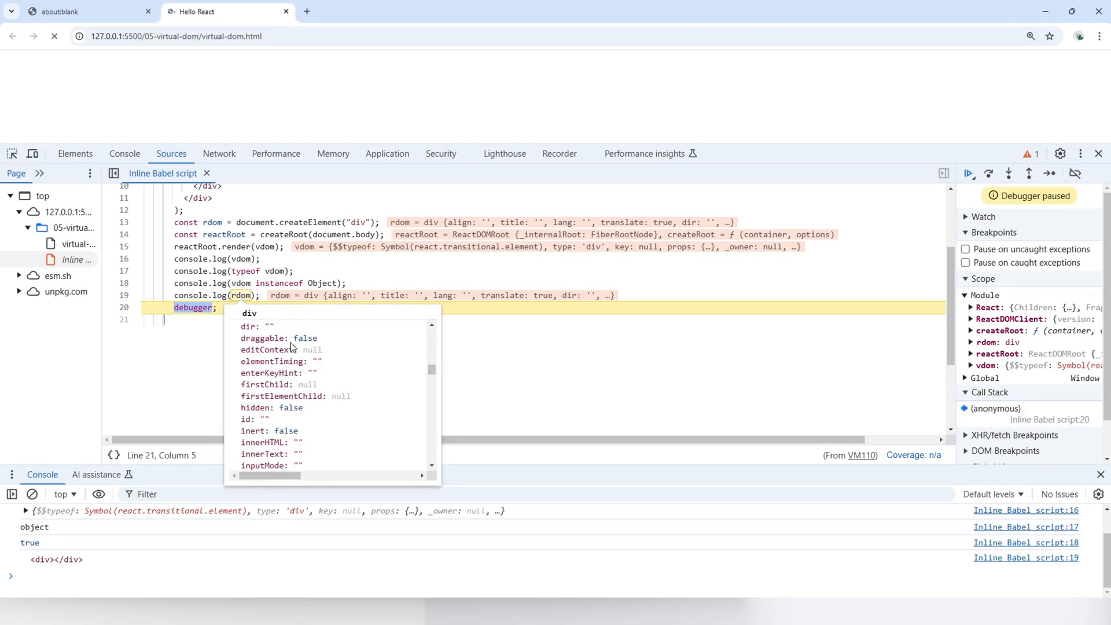
Scroll through rdom's property preview to see outerHTML "<div></div>" and ownerDocument
scroll("down", 3)
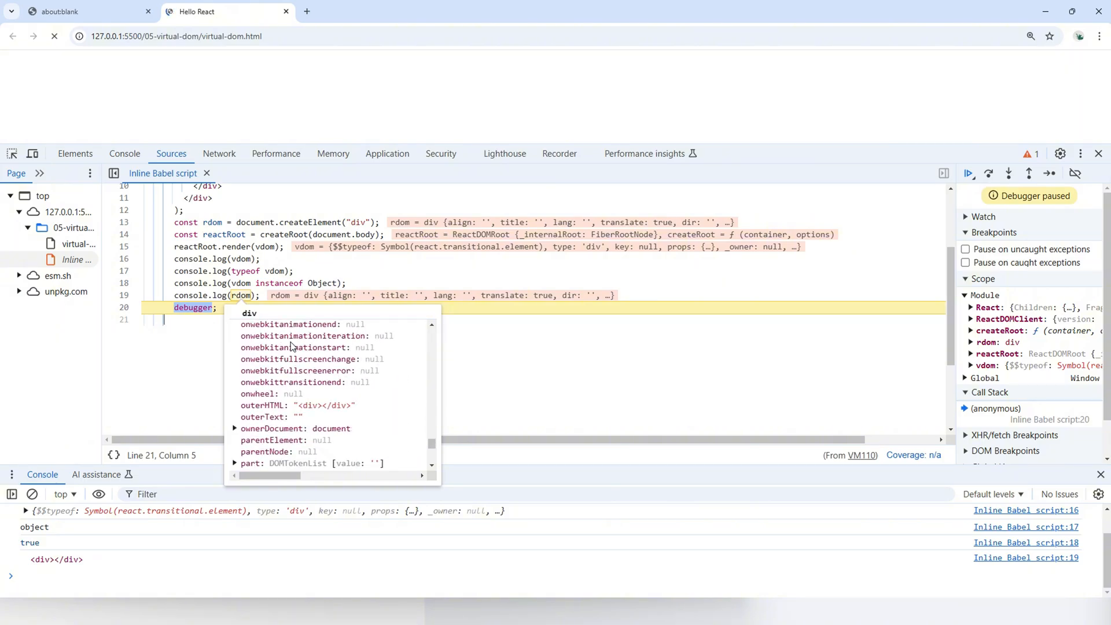